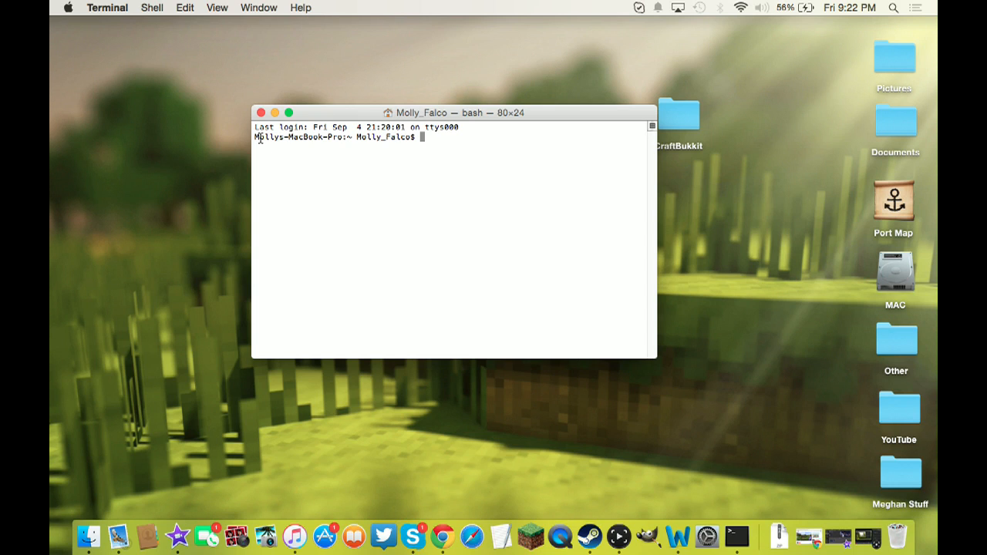
pyautogui.moveTo(567, 231)
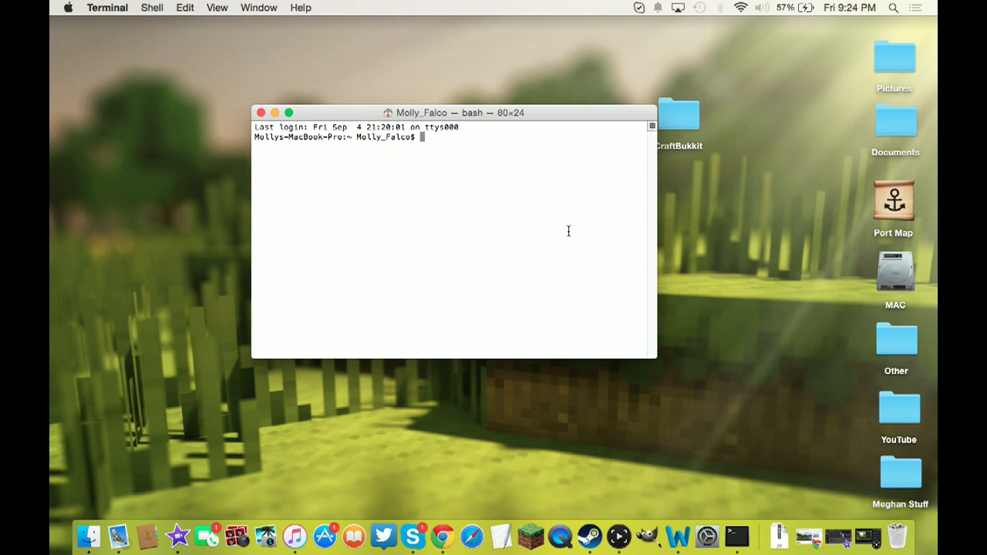
pyautogui.moveTo(737, 534)
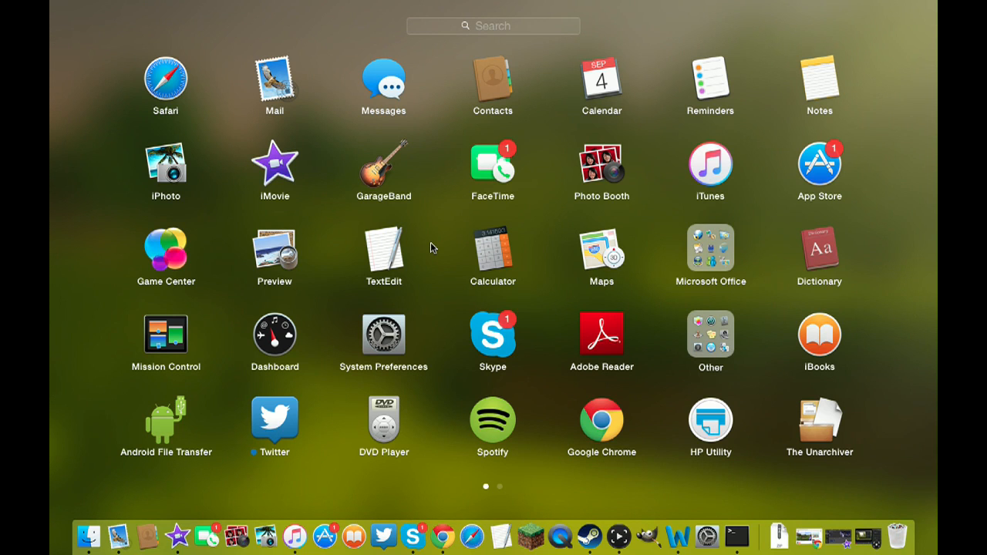
pyautogui.moveTo(517, 202)
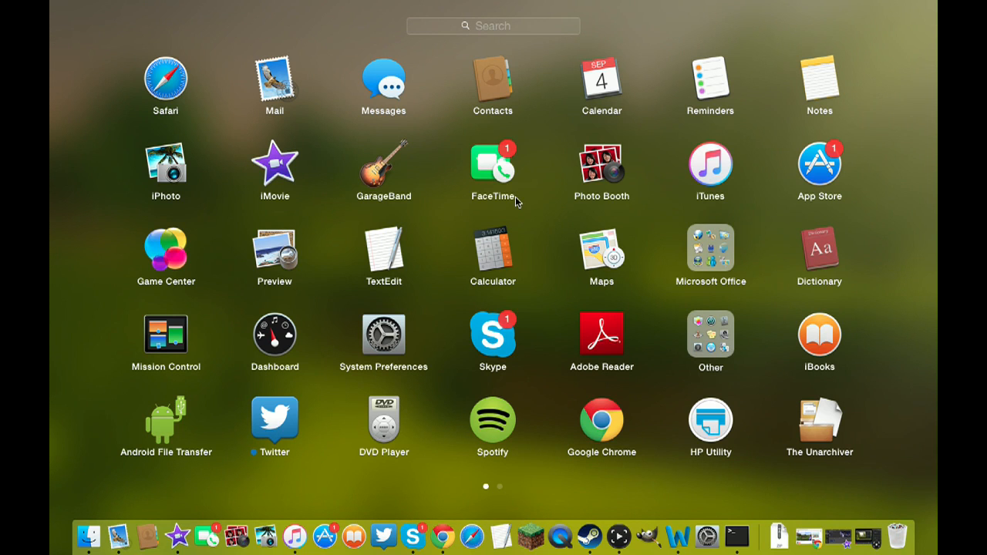
pyautogui.moveTo(473, 245)
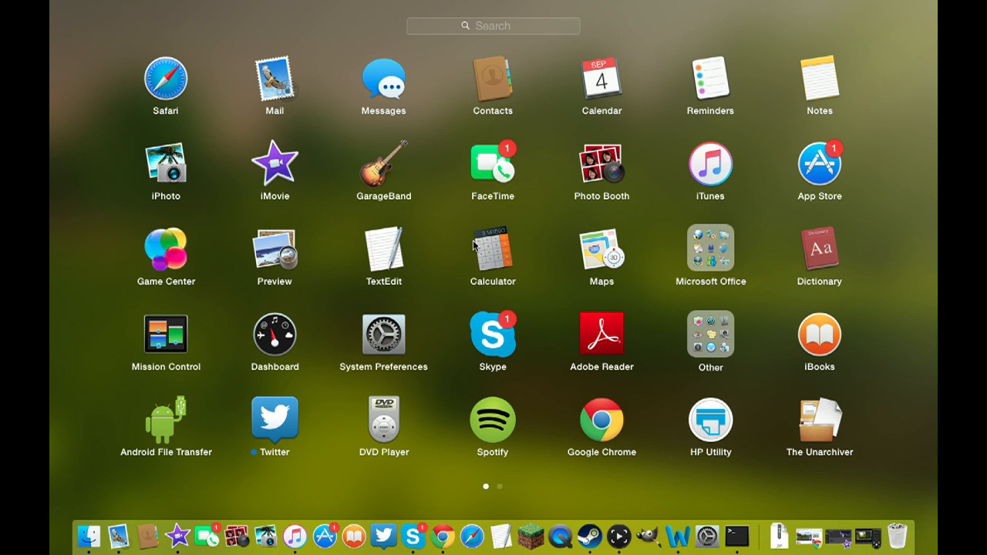
# Run sudo killall VDCAssistant and authenticate so the camera process is force-quit
pyautogui.click(735, 530)
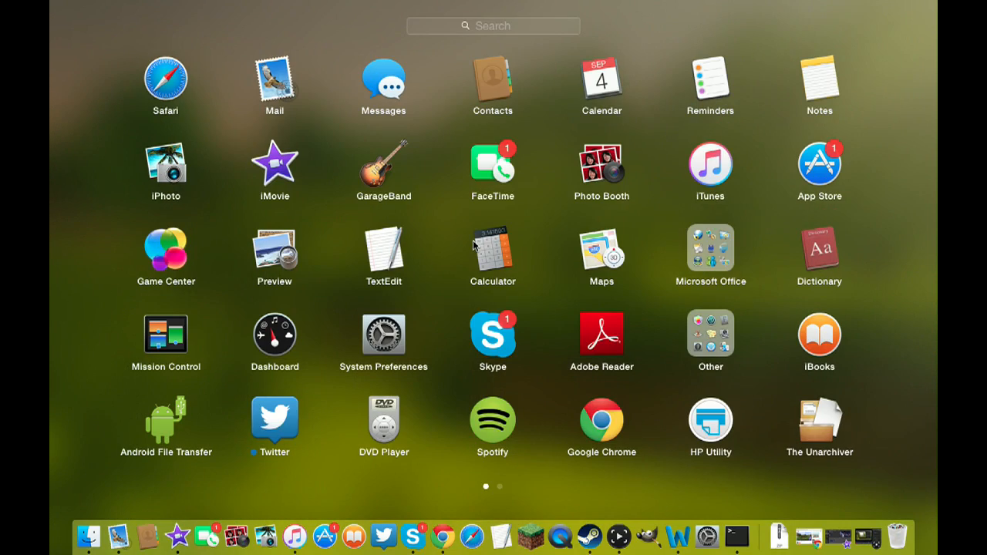
pyautogui.click(737, 532)
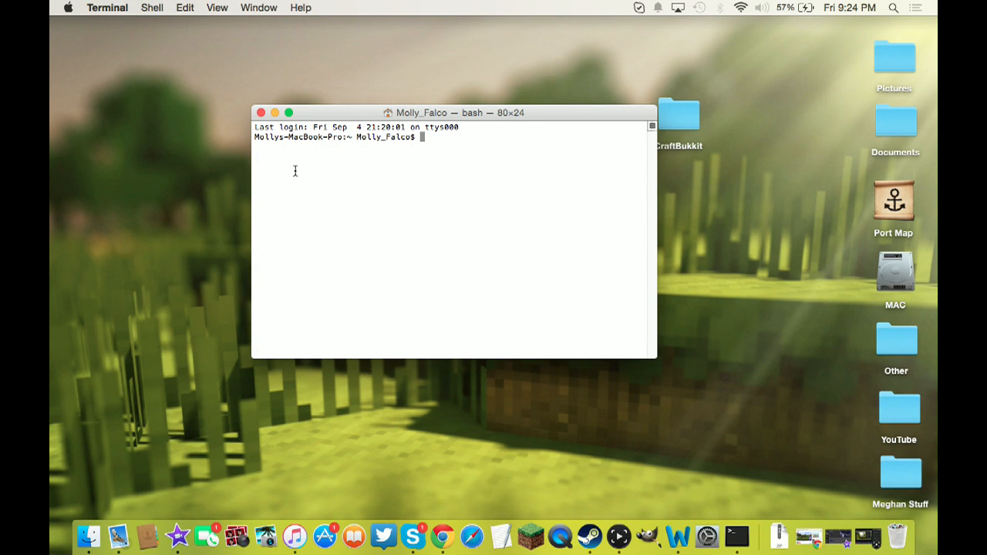
pyautogui.moveTo(377, 164)
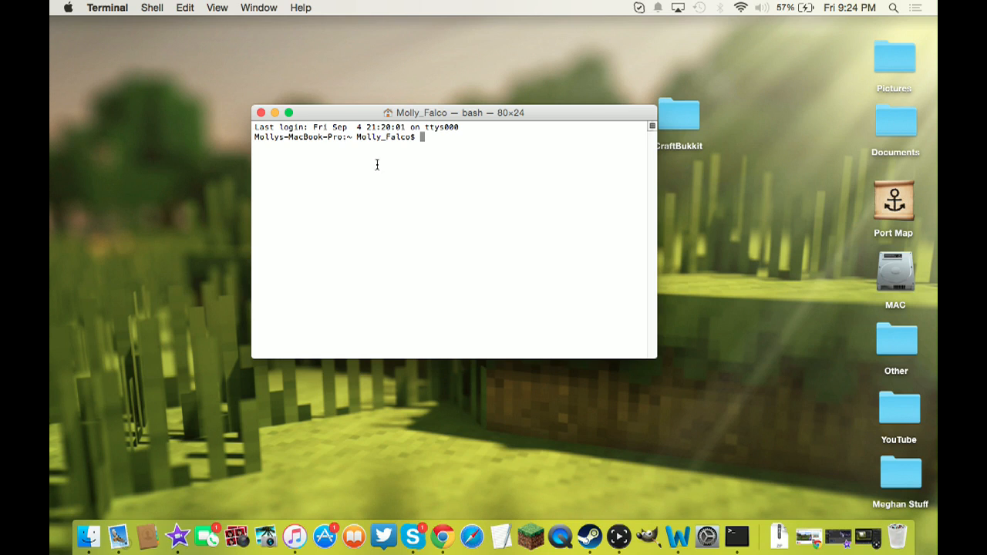
pyautogui.moveTo(351, 138)
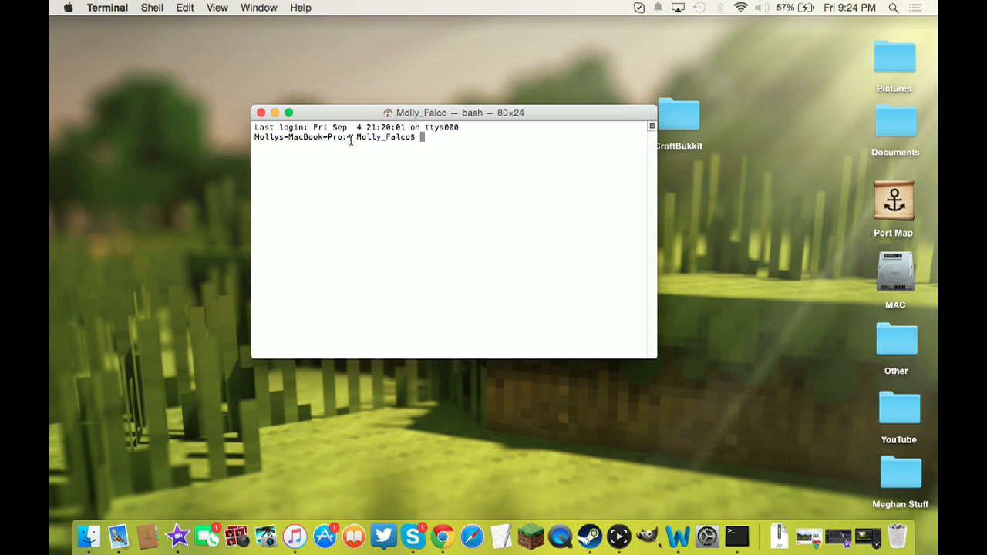
pyautogui.moveTo(430, 187)
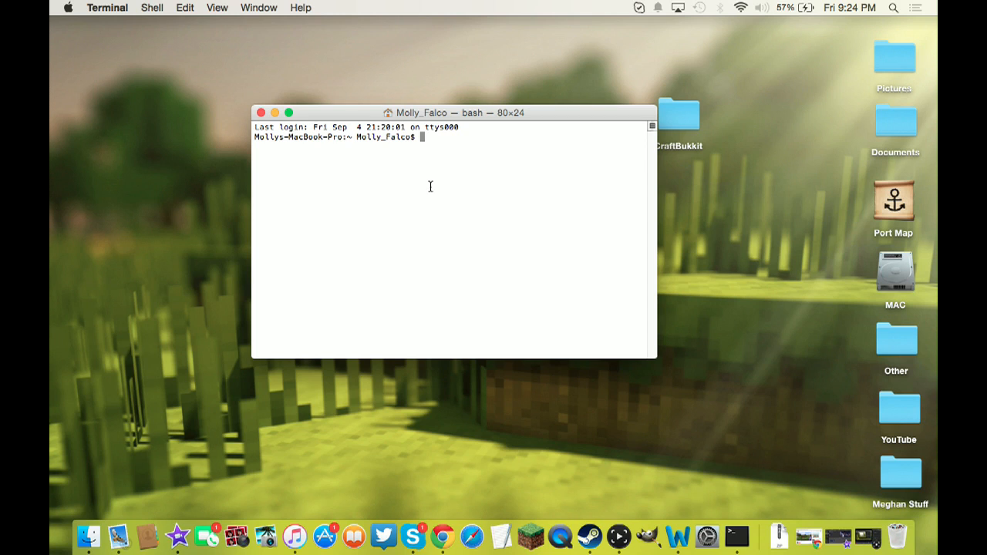
pyautogui.write('sudo')
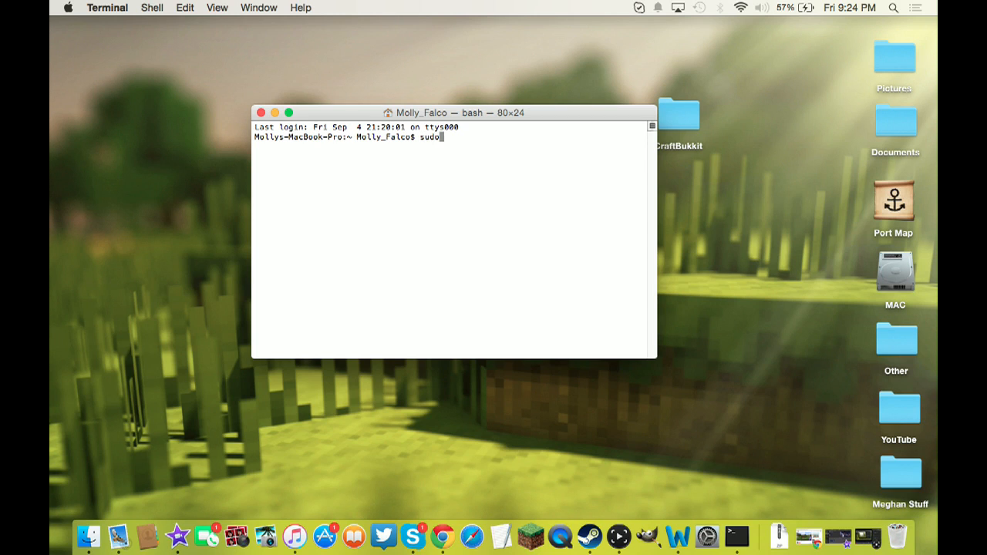
pyautogui.write('killall')
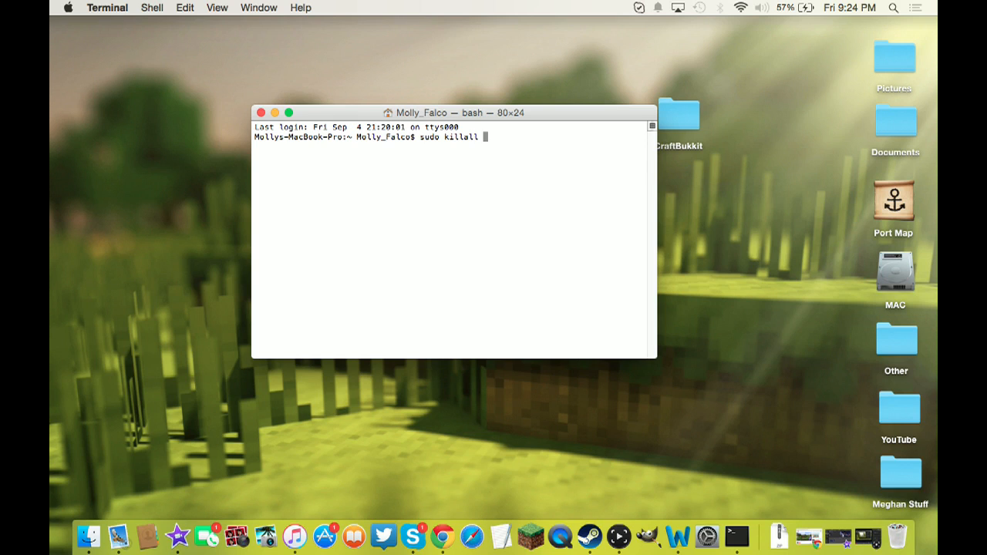
pyautogui.write('VDCA')
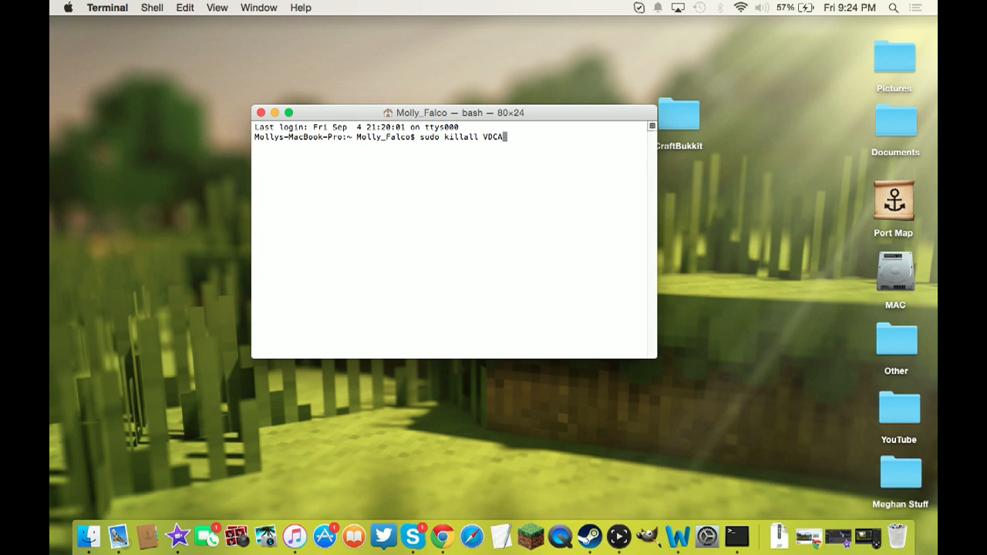
pyautogui.write('ssistant')
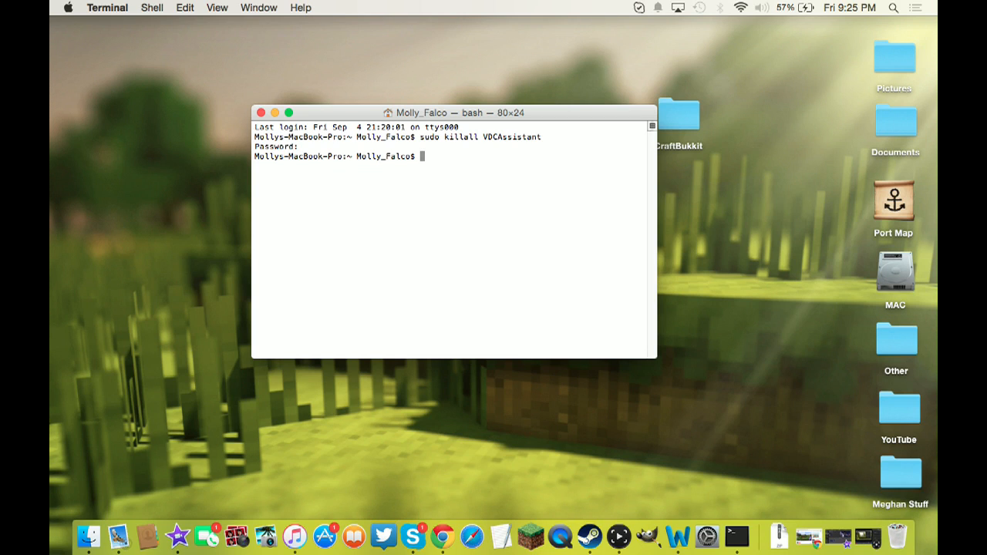
# Run sudo killall AppleCameraAssistant, which reports no matching processes found
pyautogui.write('sudo k')
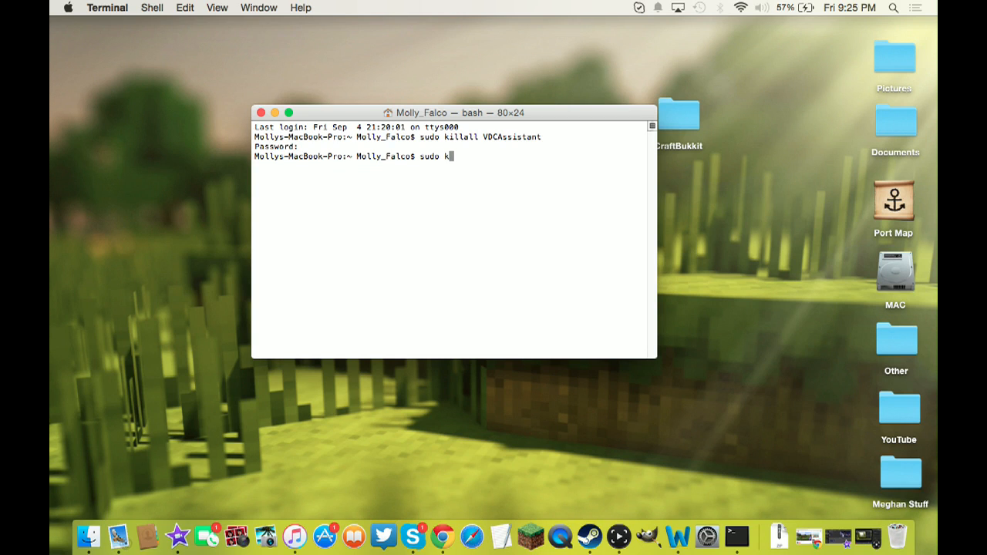
pyautogui.write('illall A')
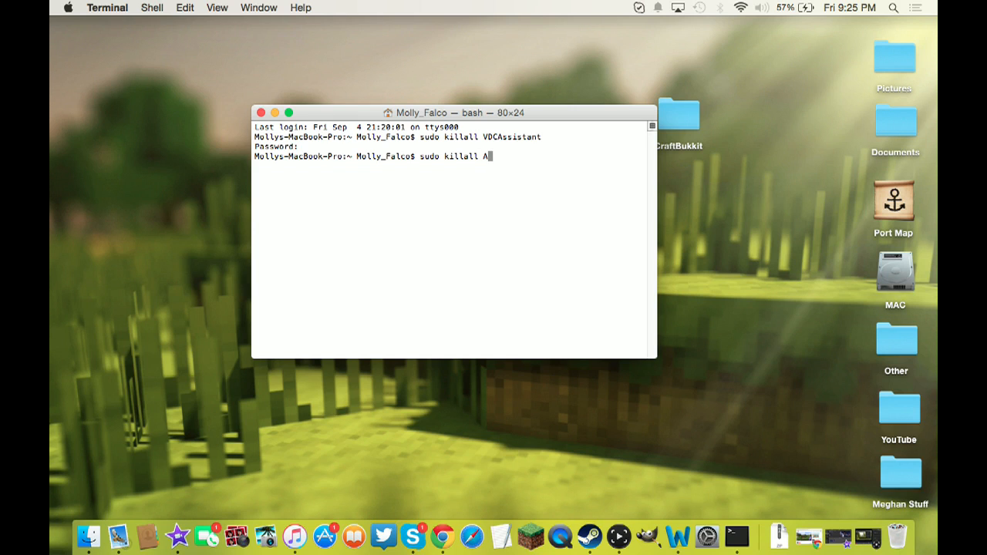
pyautogui.write('ppleCameraA')
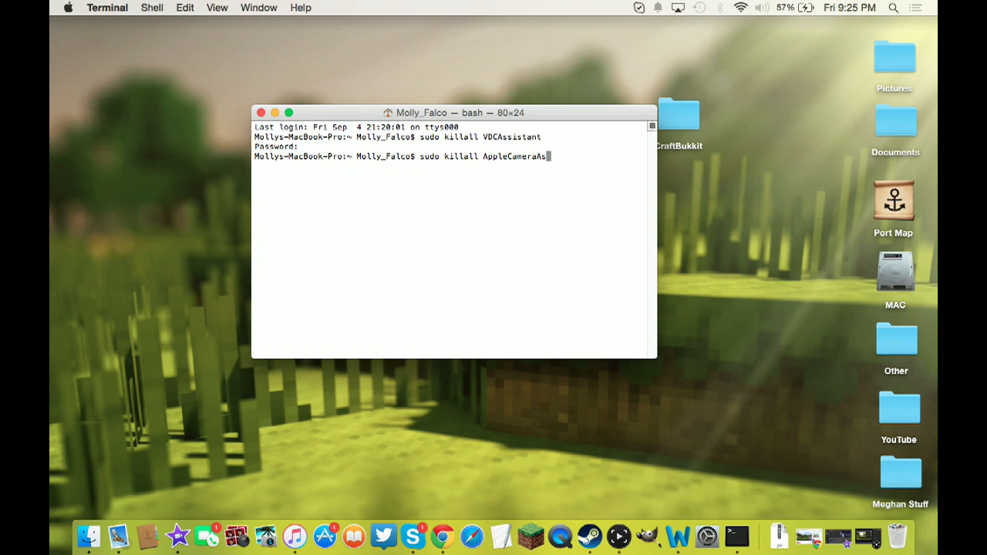
pyautogui.write('sistant')
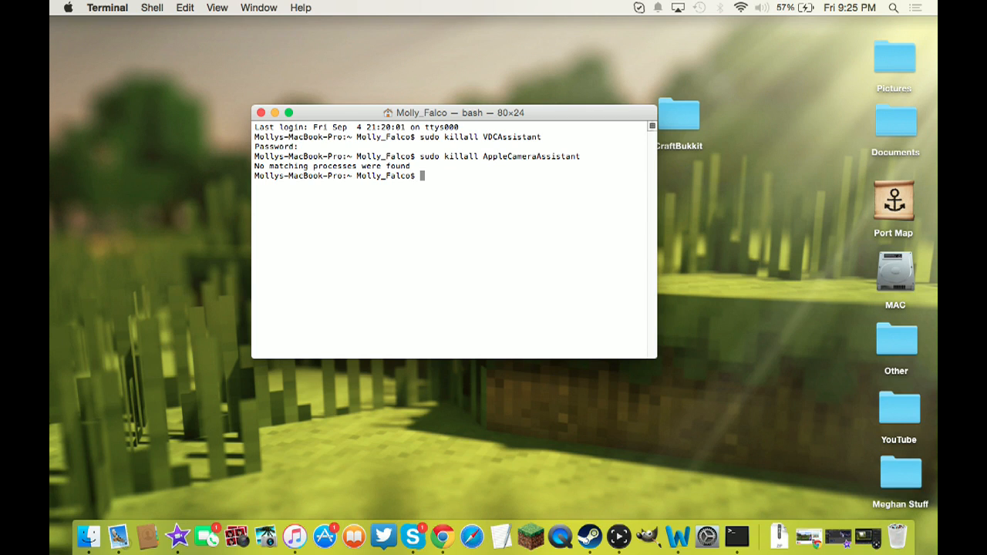
pyautogui.moveTo(410, 534)
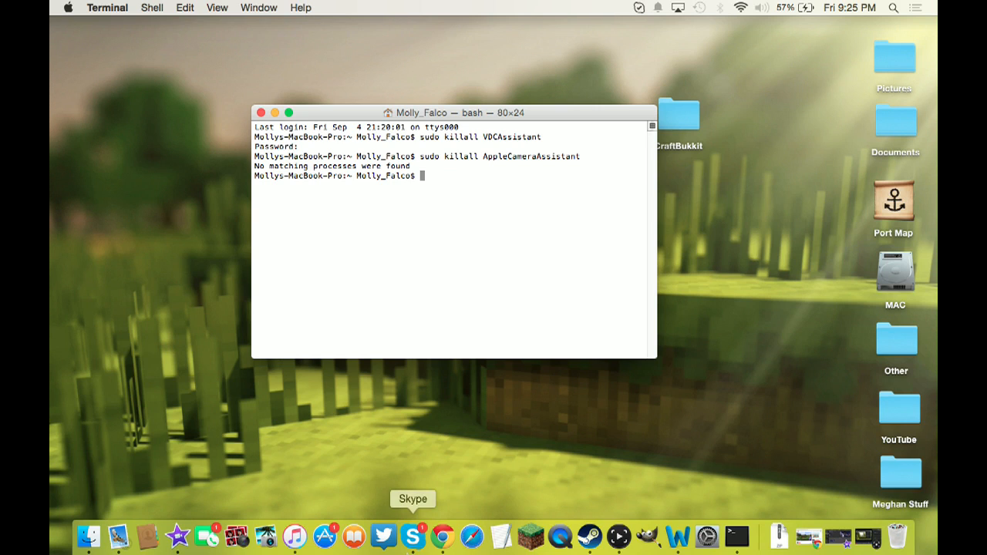
pyautogui.moveTo(265, 550)
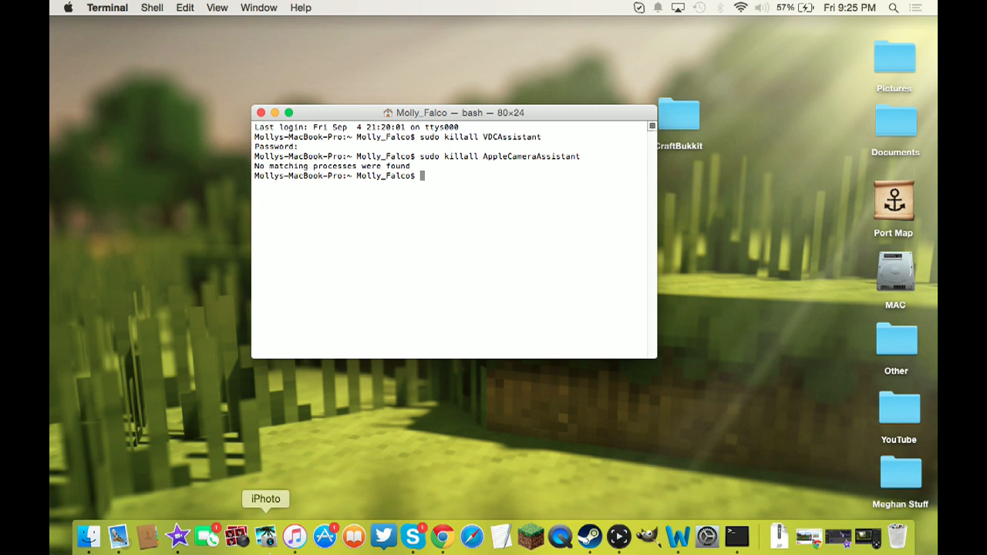
pyautogui.moveTo(265, 536)
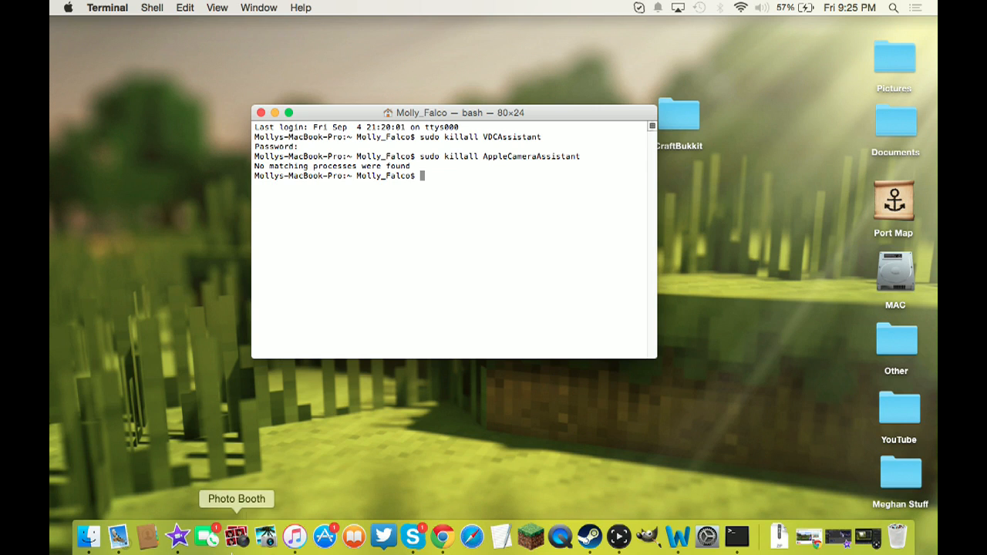